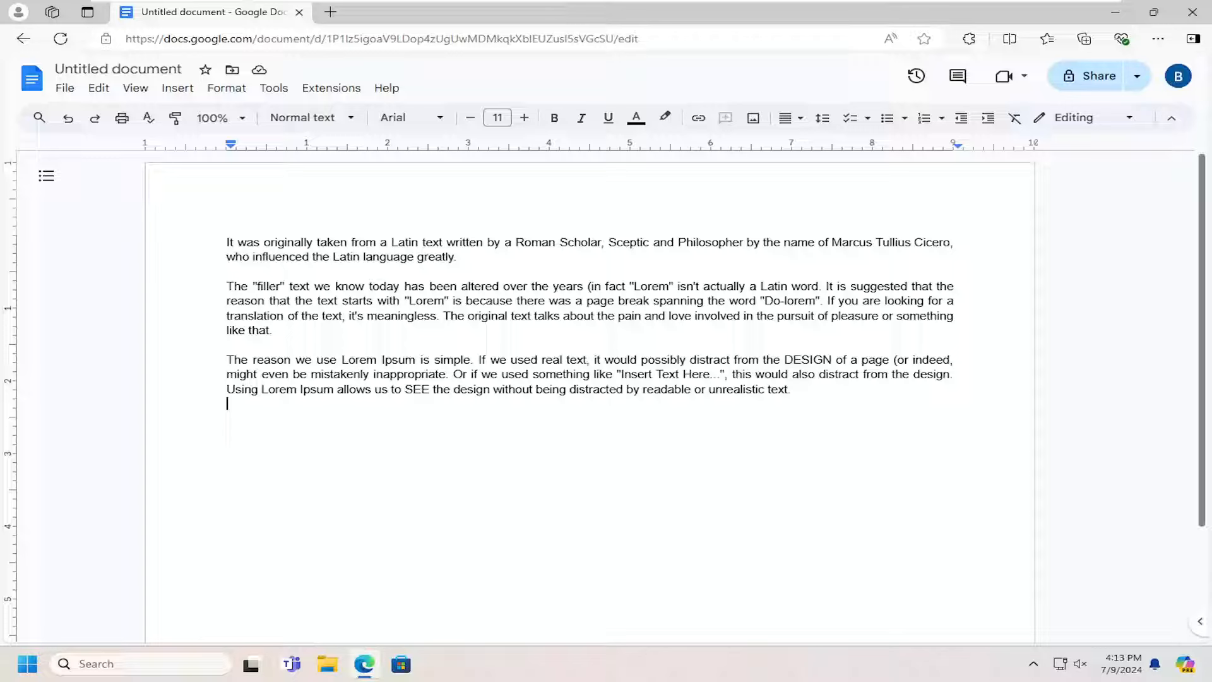
Move the Untitled Lorem Ipsum document to trash from the File menu
left_click(65, 88)
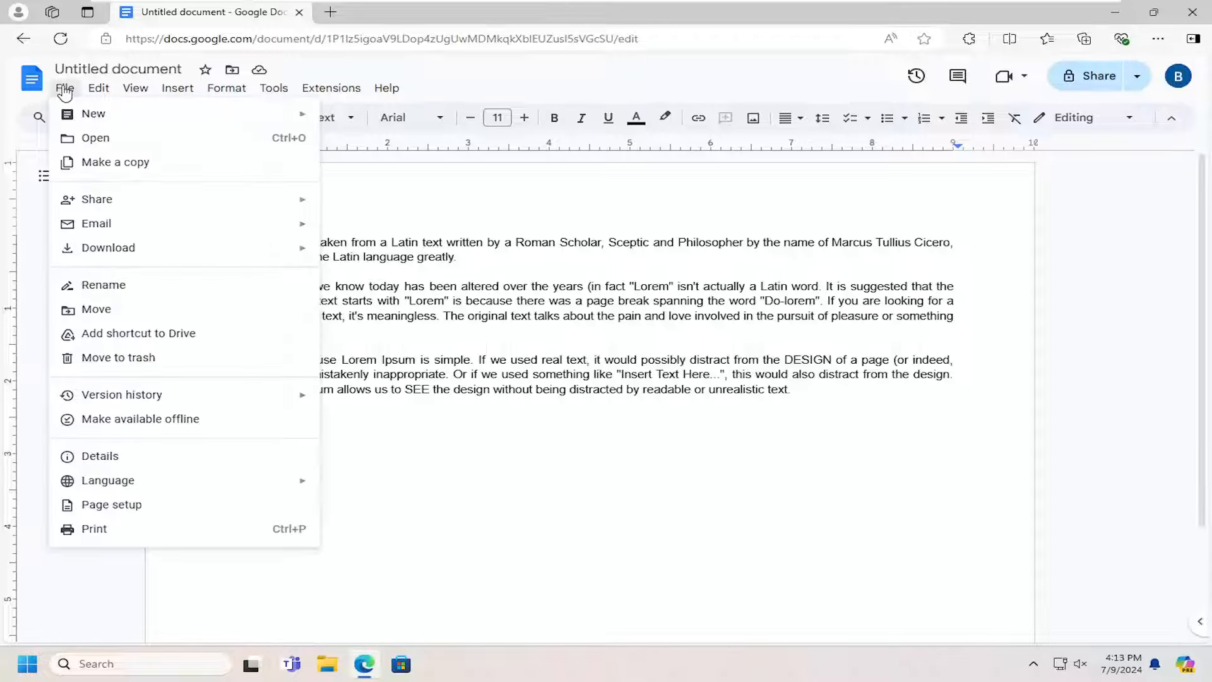
mouse_move(106, 474)
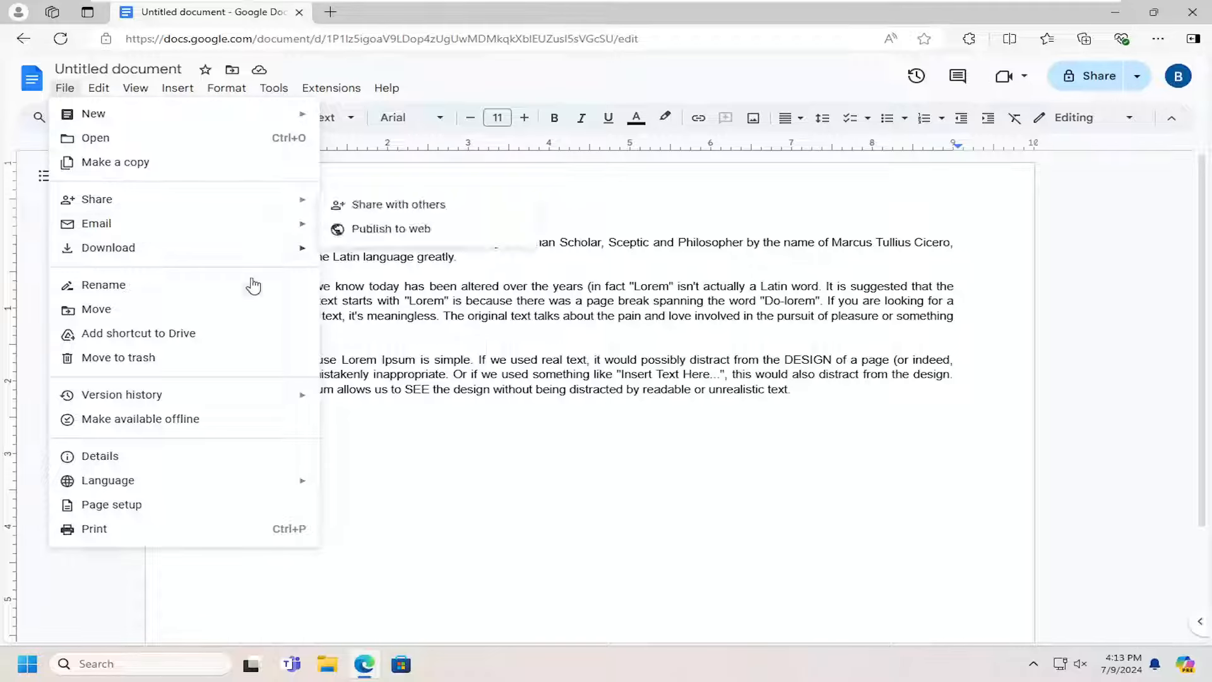
left_click(117, 358)
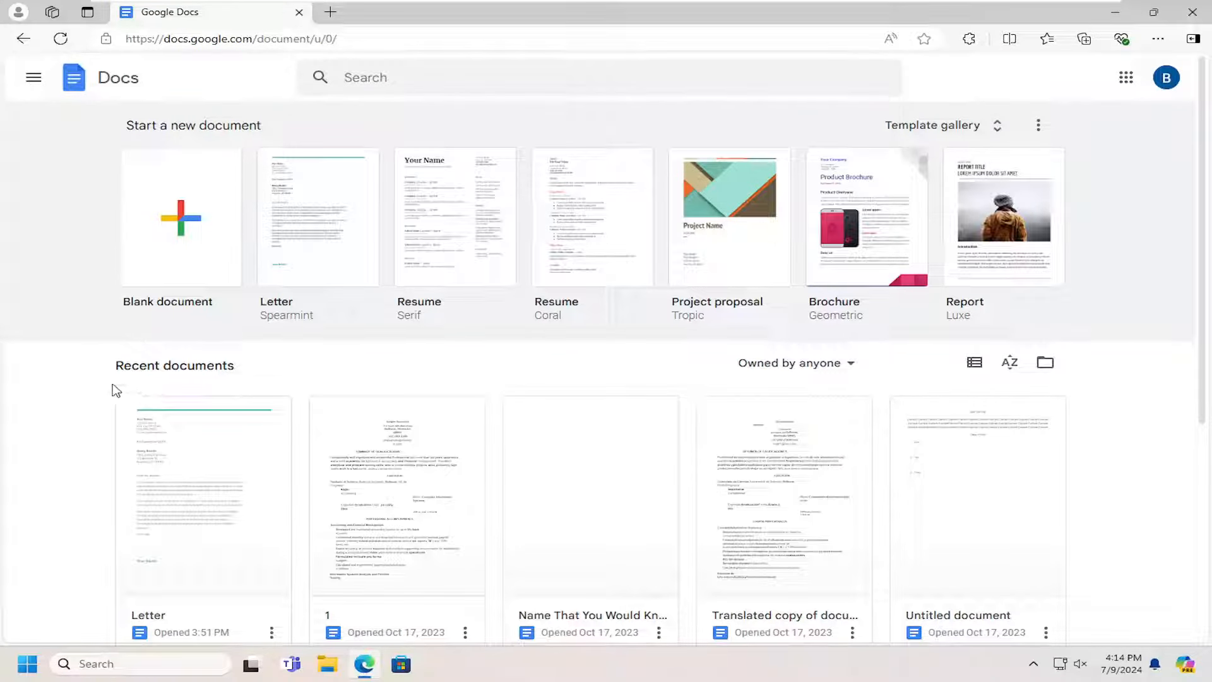
mouse_move(32, 78)
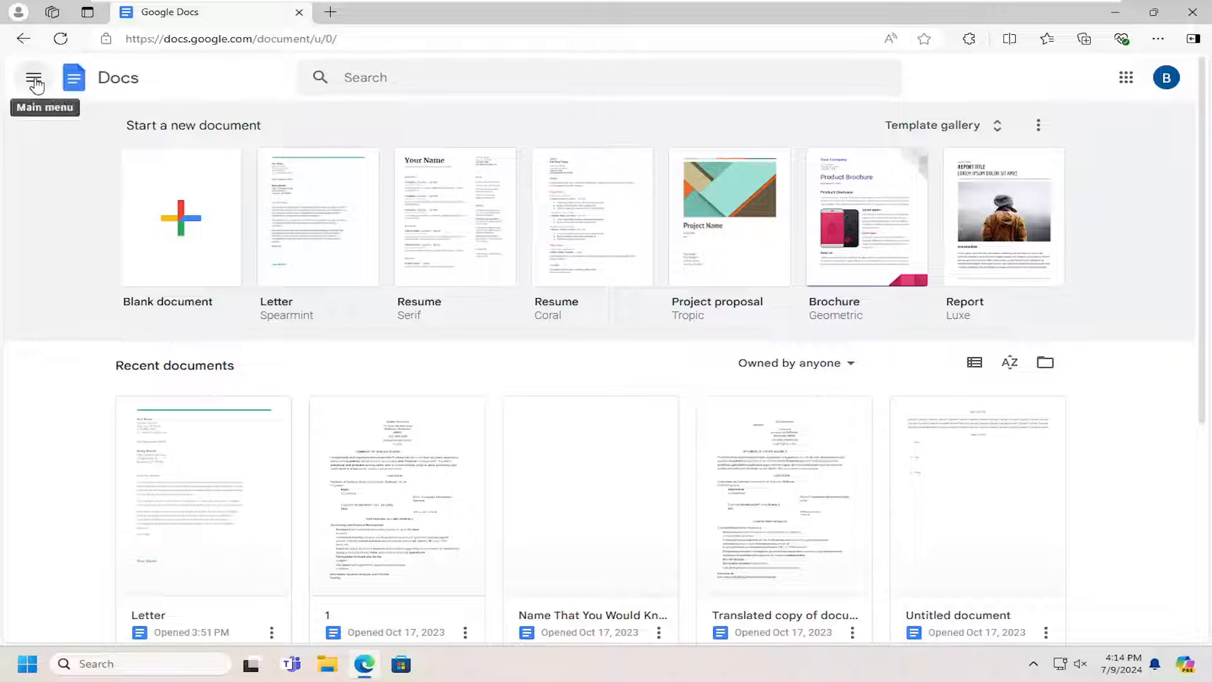
Open Google Drive in a new tab from the Docs main menu
left_click(35, 77)
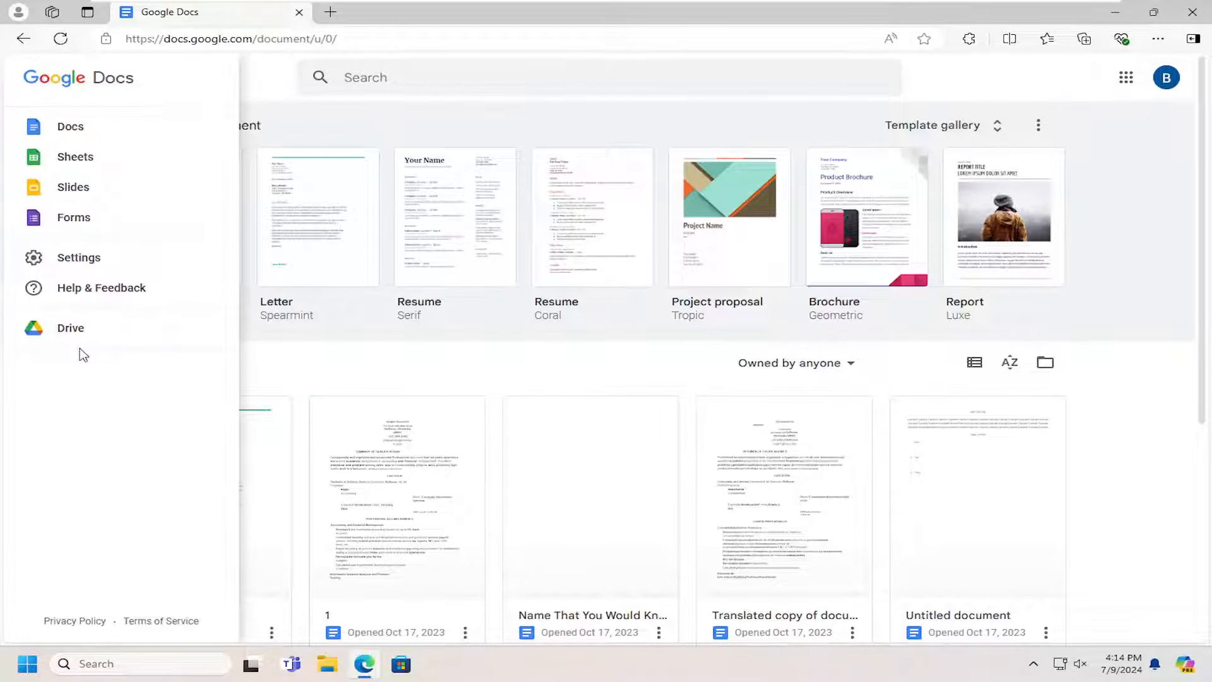
left_click(70, 329)
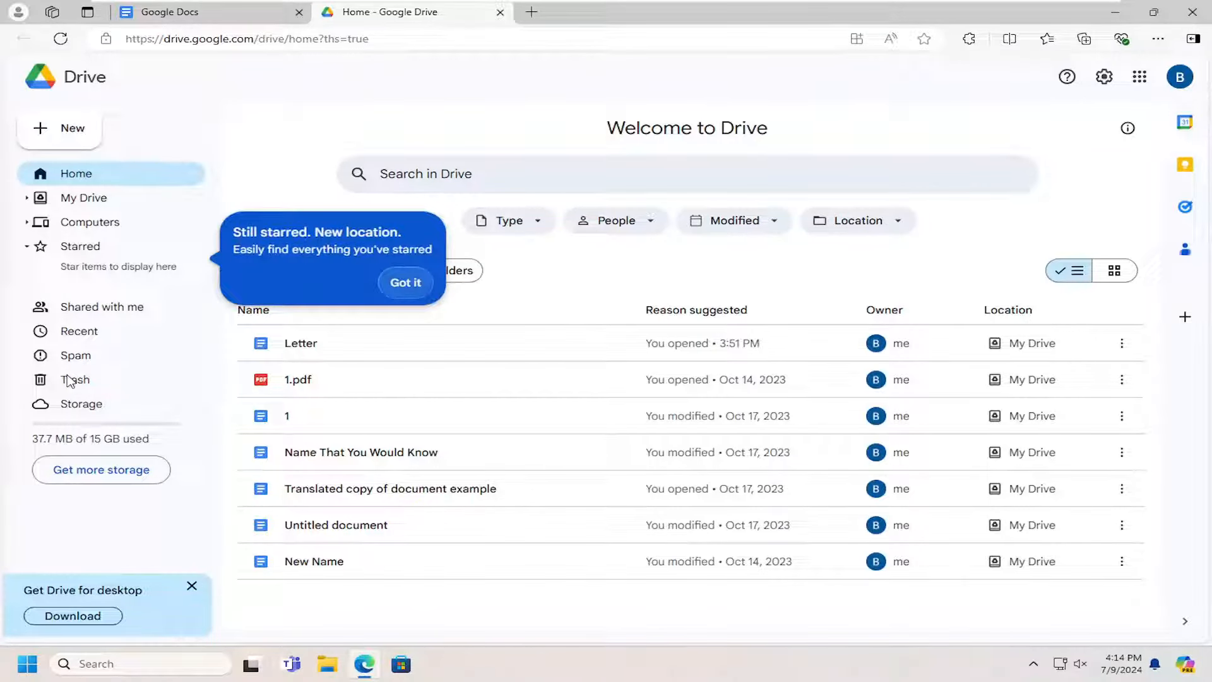
Dismiss the starred tip and restore Untitled document from the Drive Trash folder
left_click(405, 282)
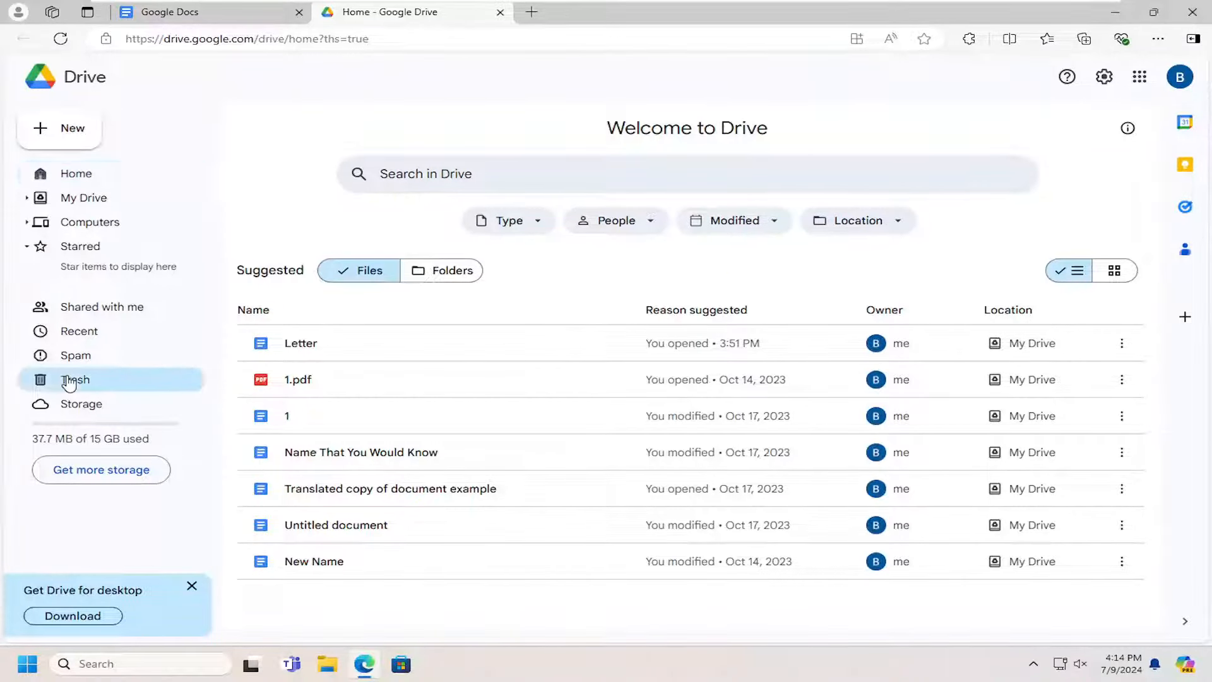
left_click(75, 380)
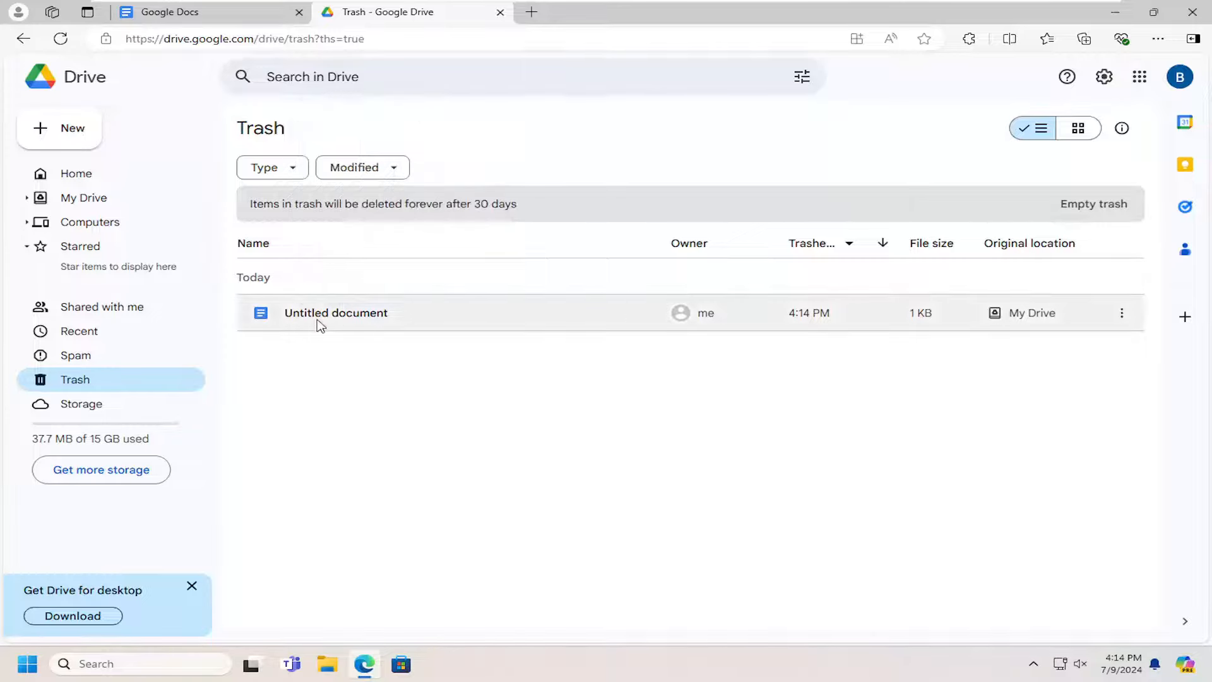
right_click(335, 313)
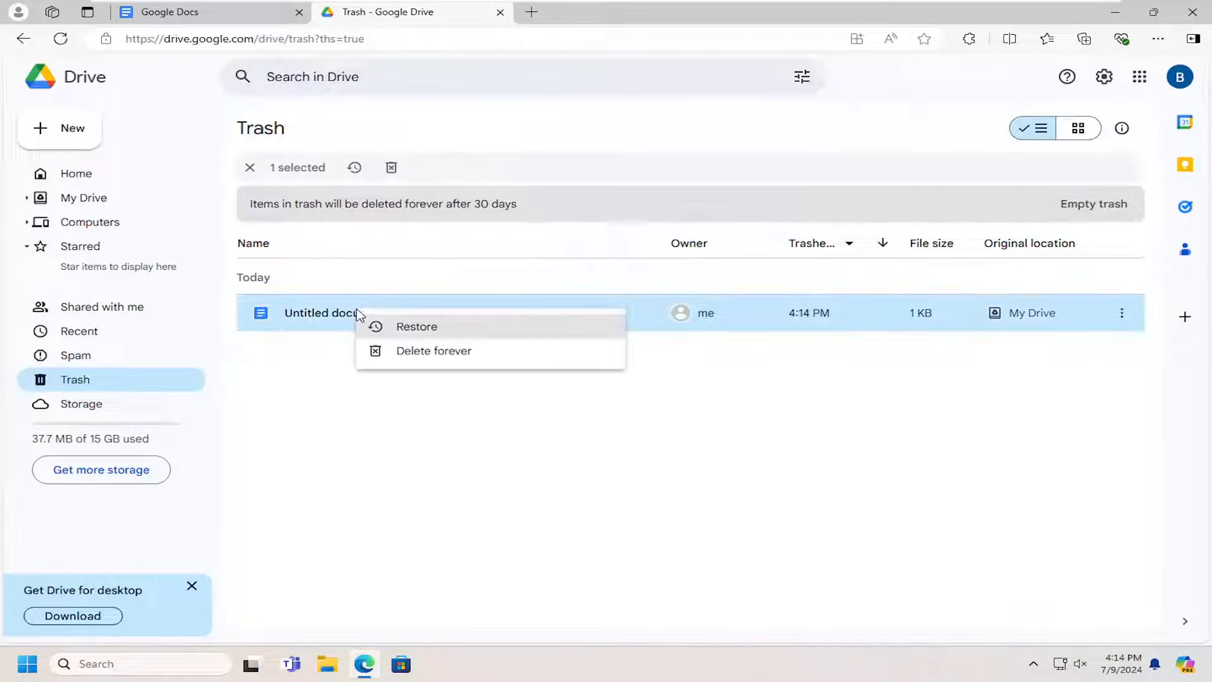
left_click(417, 327)
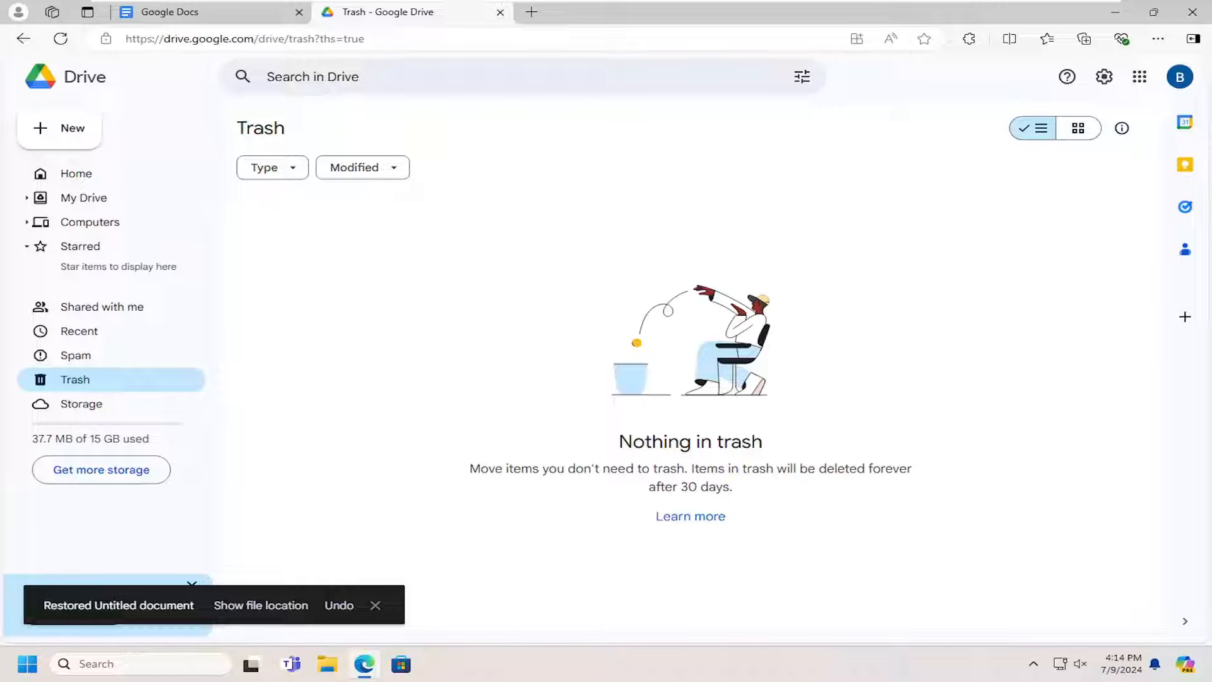
mouse_move(108, 180)
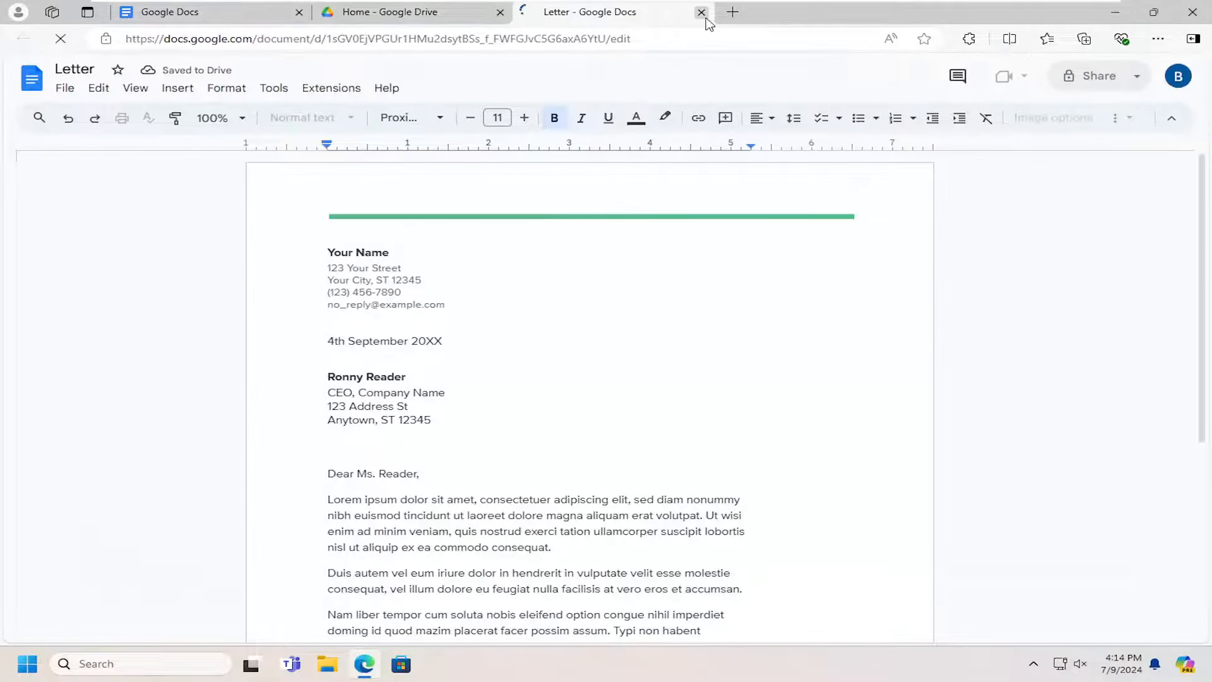
Close the Letter document tab to return to Drive home
left_click(700, 12)
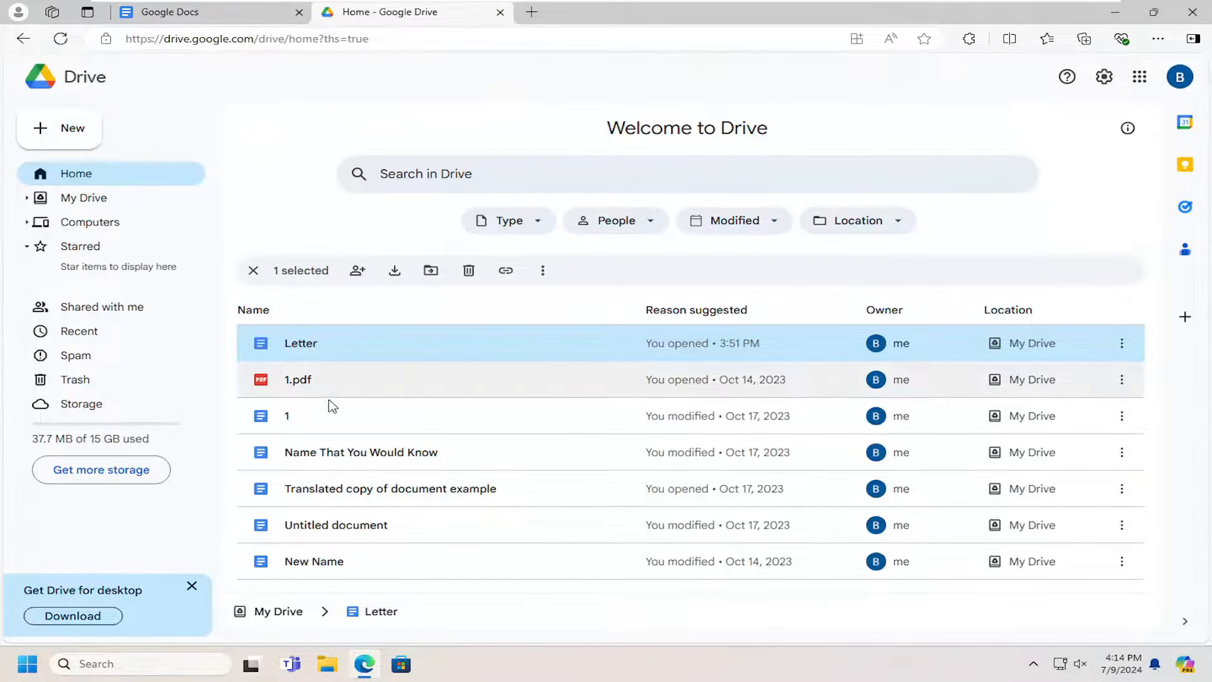